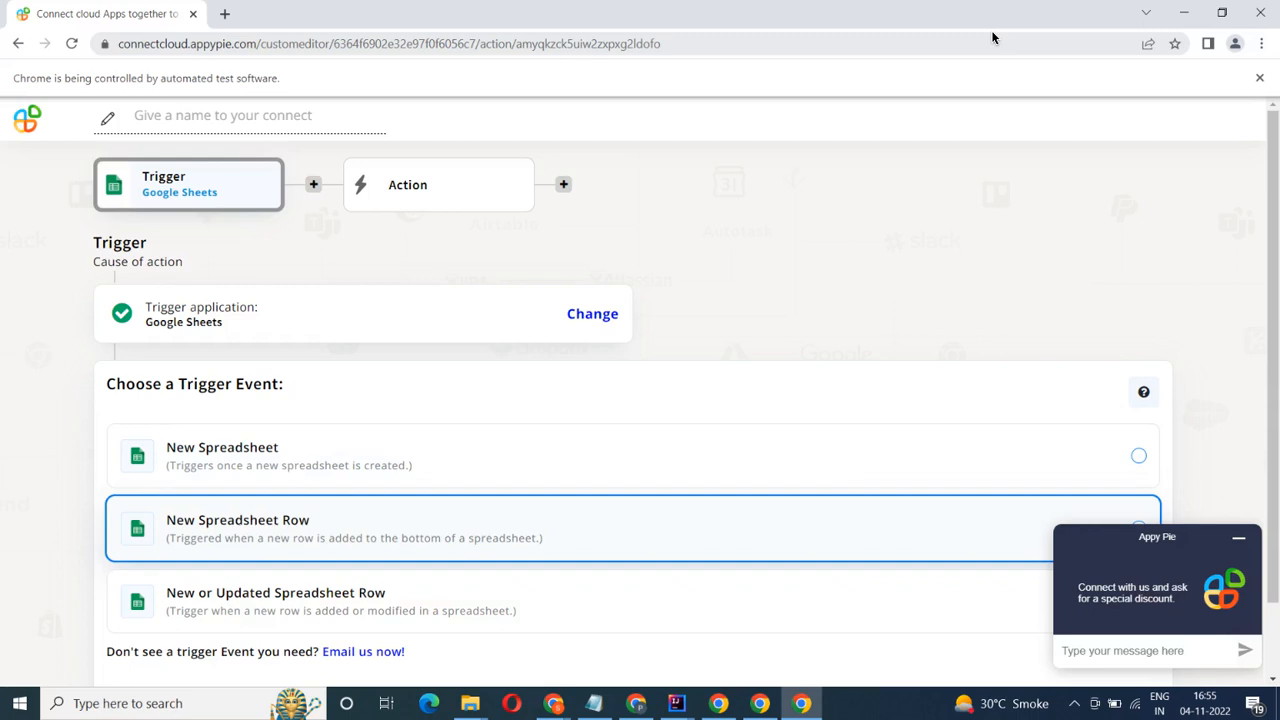
Choose 'New Spreadsheet Row' as the Google Sheets trigger event and continue with the connected account.
{"action": "left_click", "coordinate": [1138, 528]}
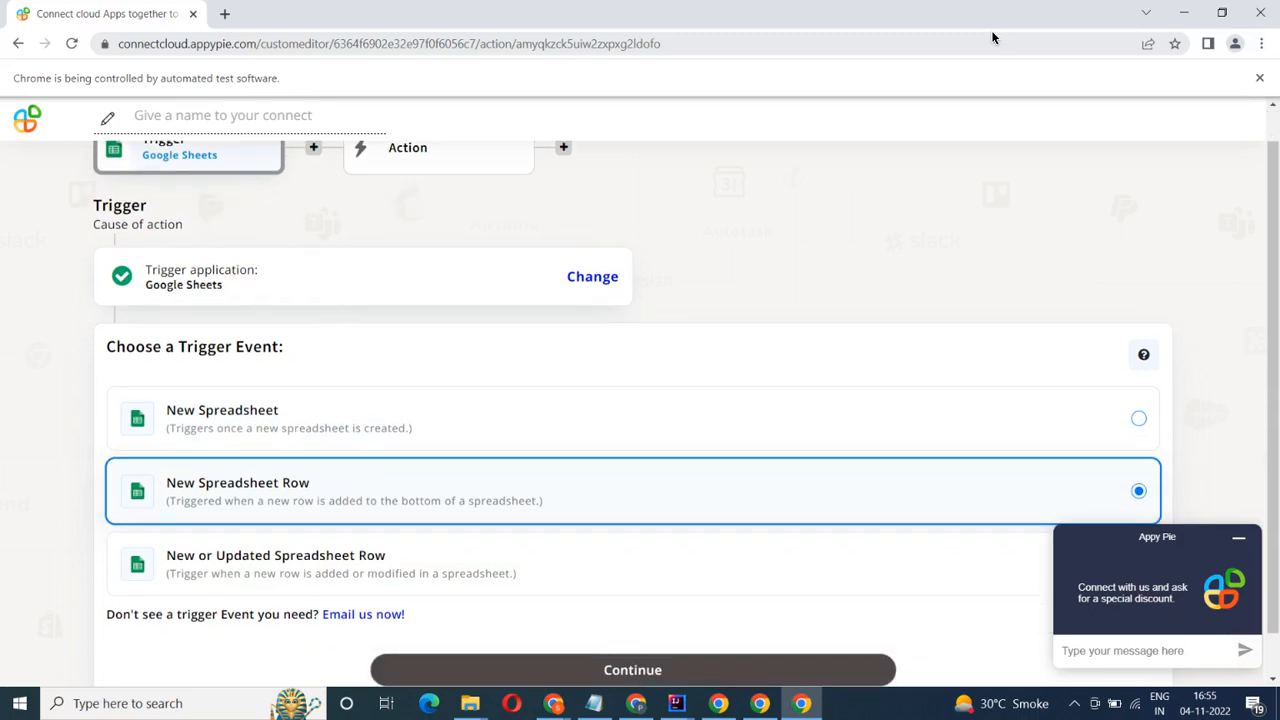
{"action": "left_click", "coordinate": [632, 668]}
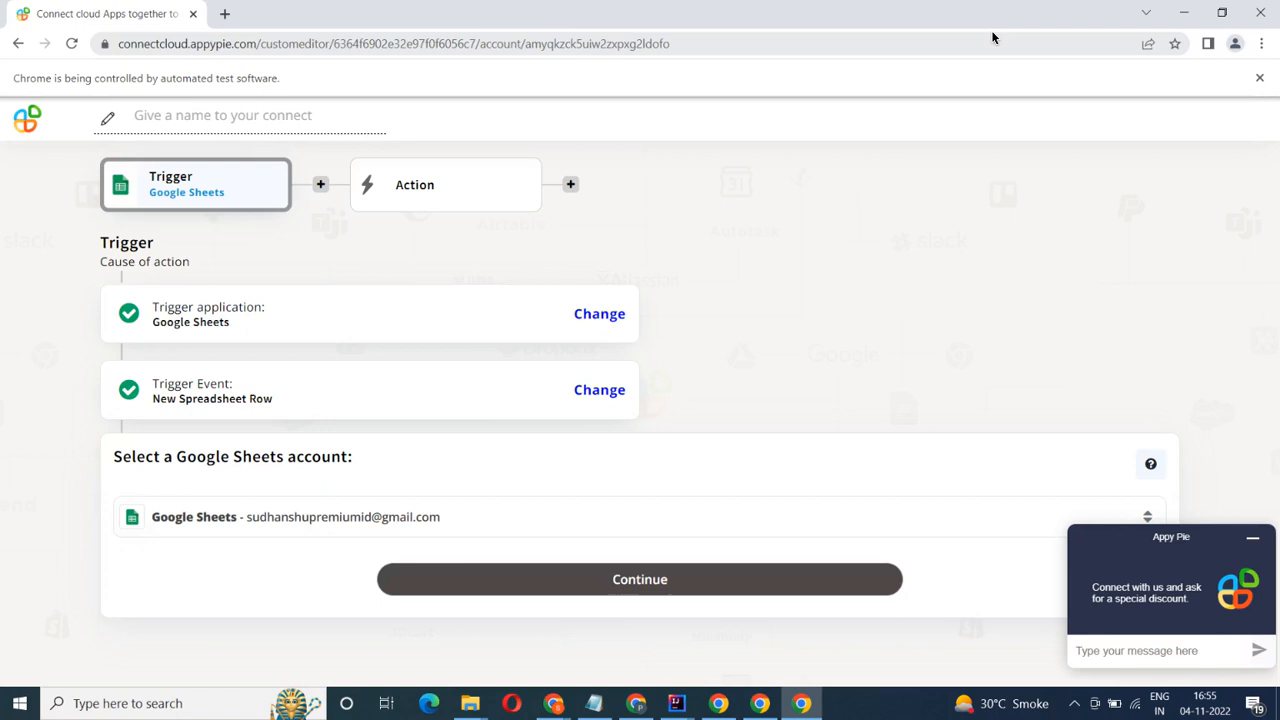
{"action": "left_click", "coordinate": [640, 580]}
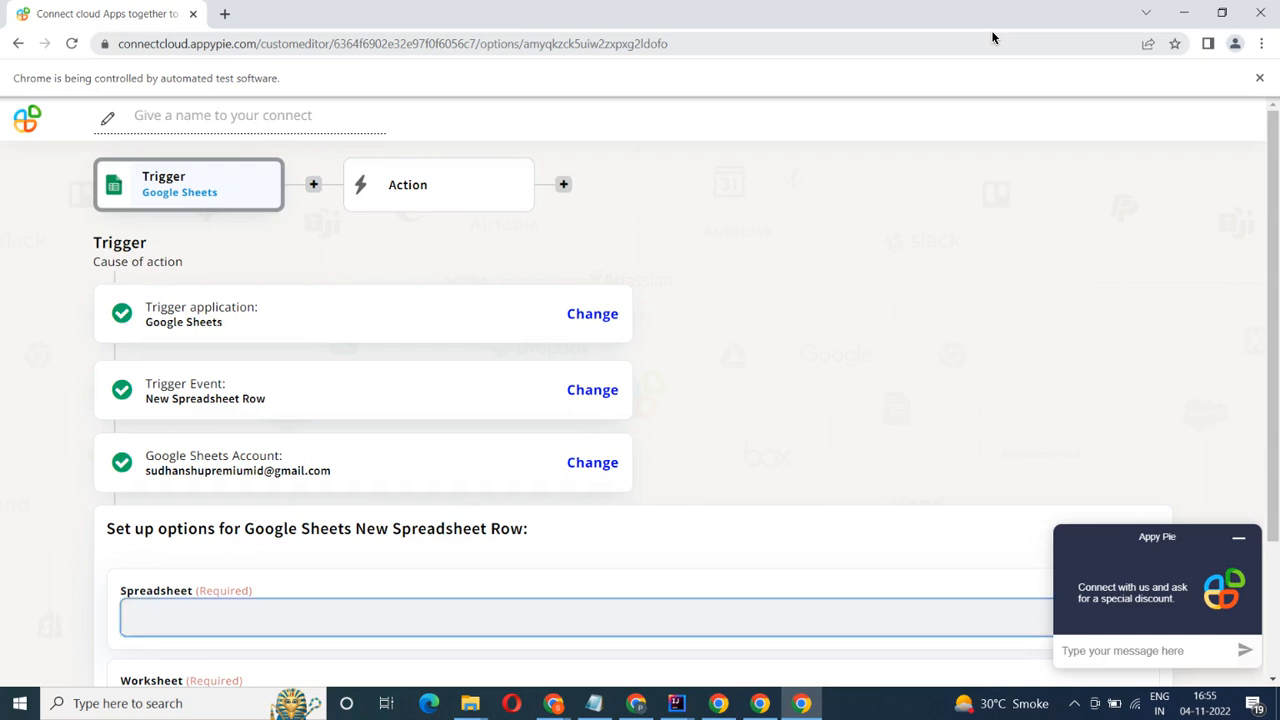
Set the trigger to spreadsheet 'testsheet' and worksheet 'testworksheet' and continue to action setup.
{"action": "left_click", "coordinate": [584, 616]}
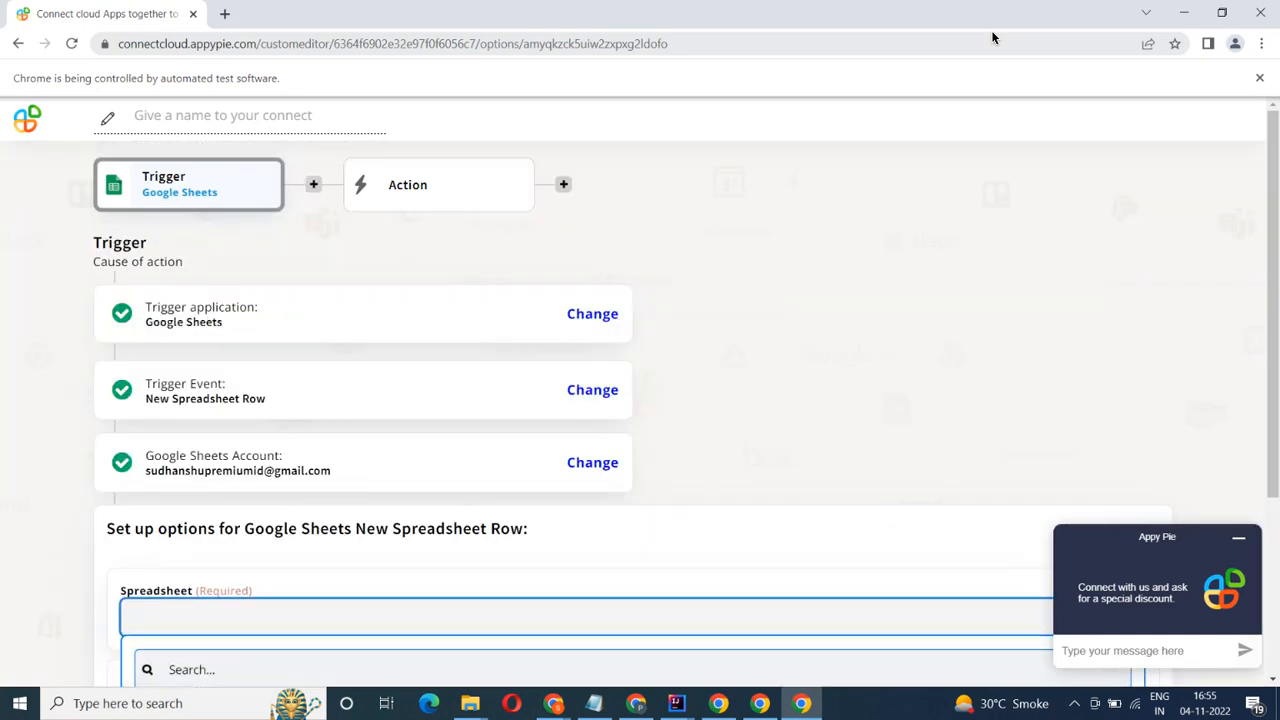
{"action": "left_click", "coordinate": [630, 616]}
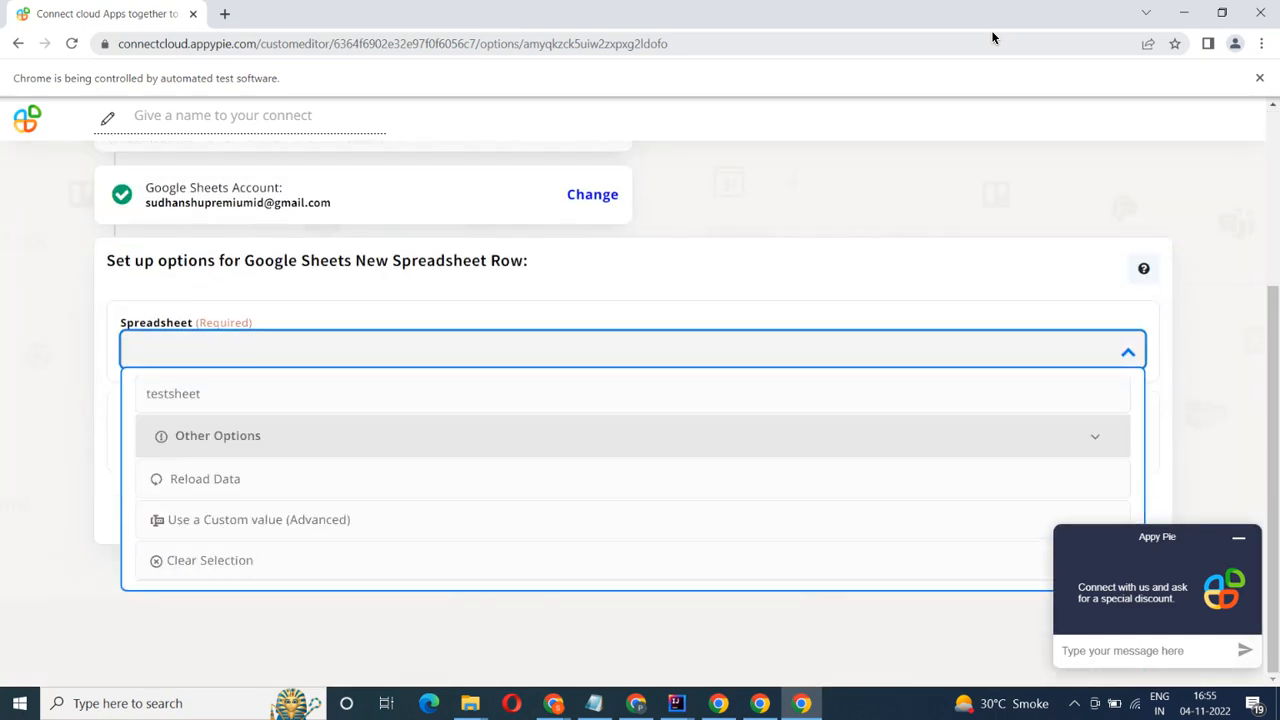
{"action": "left_click", "coordinate": [172, 392]}
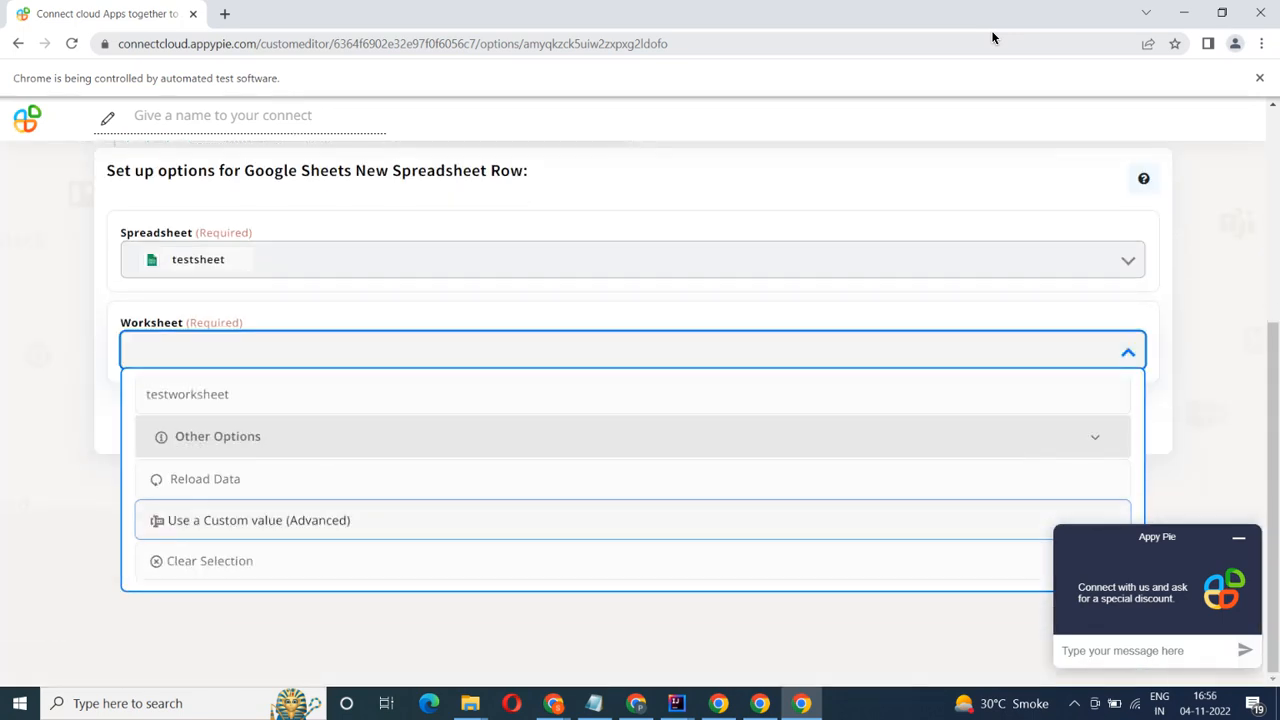
{"action": "left_click", "coordinate": [188, 392]}
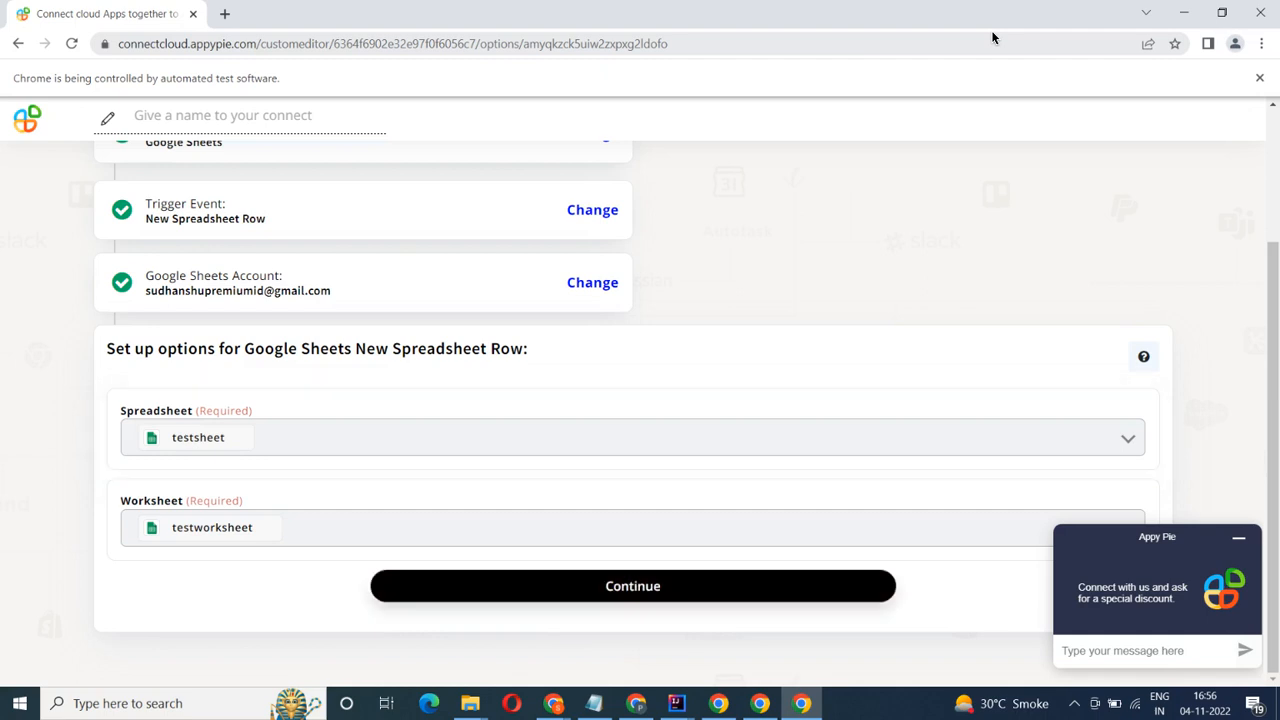
{"action": "left_click", "coordinate": [632, 584]}
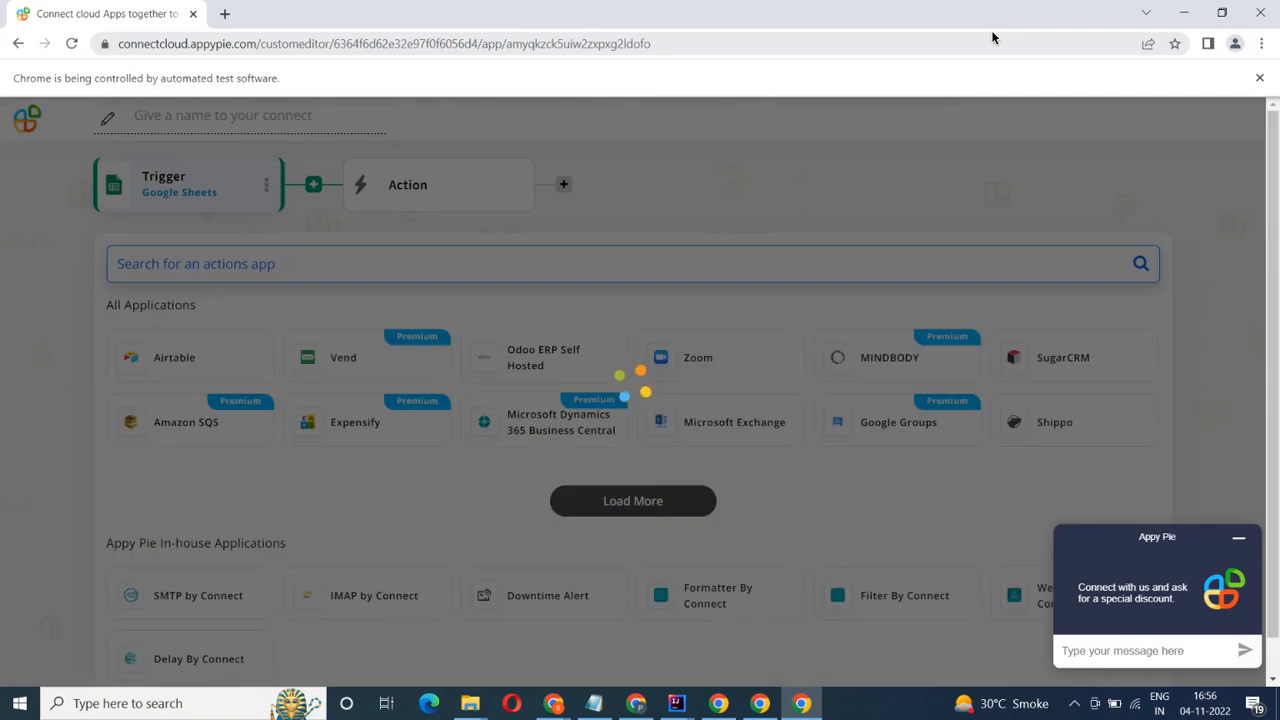
Search the action apps for 'Airtable'.
{"action": "type", "text": "Airtable"}
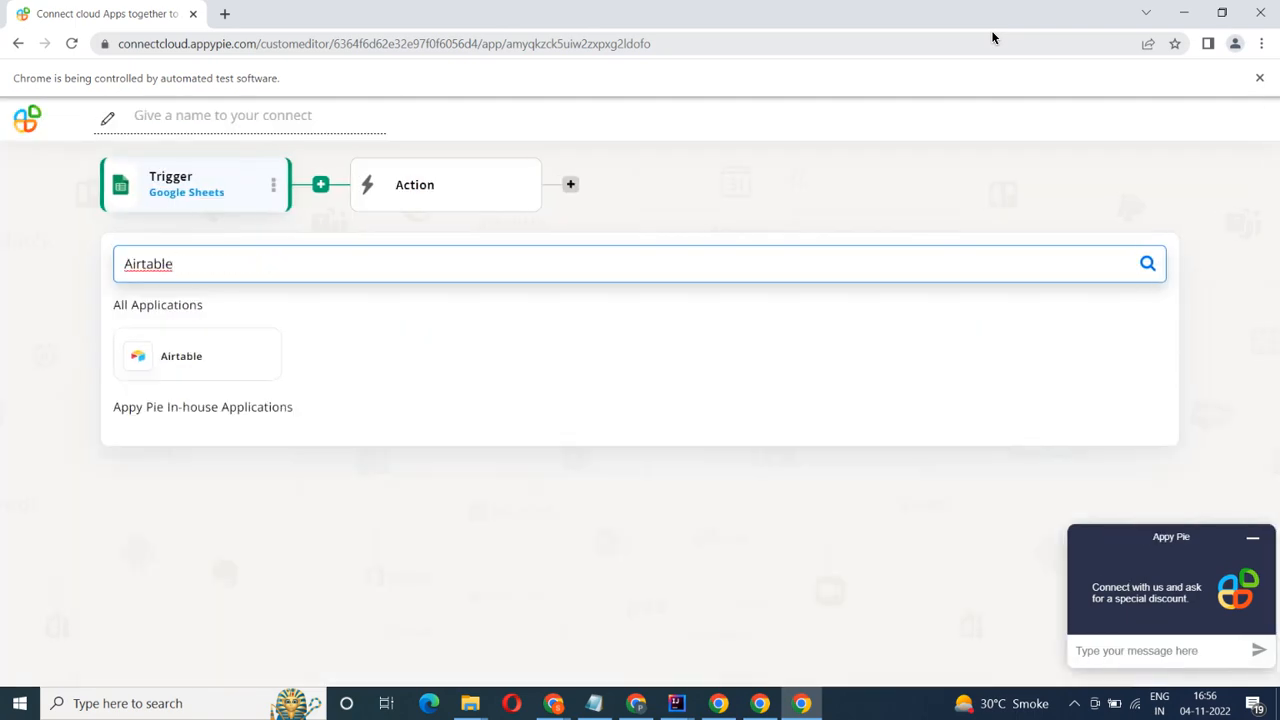